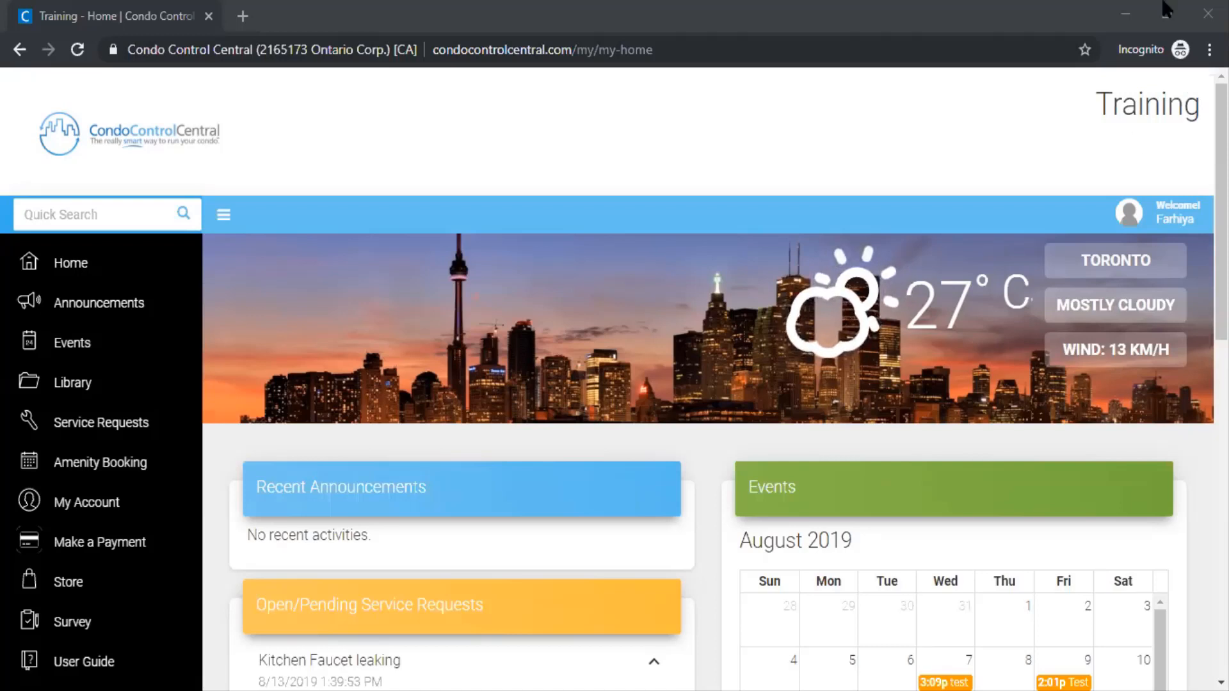
mouse_move(106, 421)
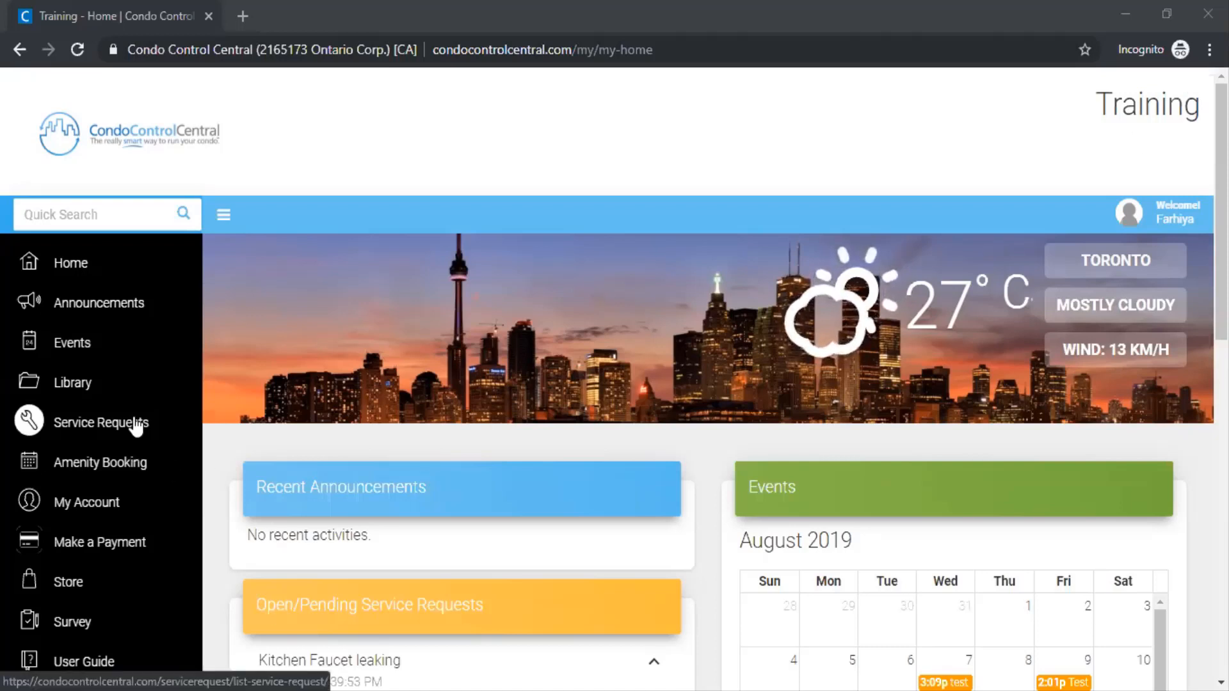
- Show the Service Requests list with request 135 for the leaking kitchen faucet
left_click(102, 423)
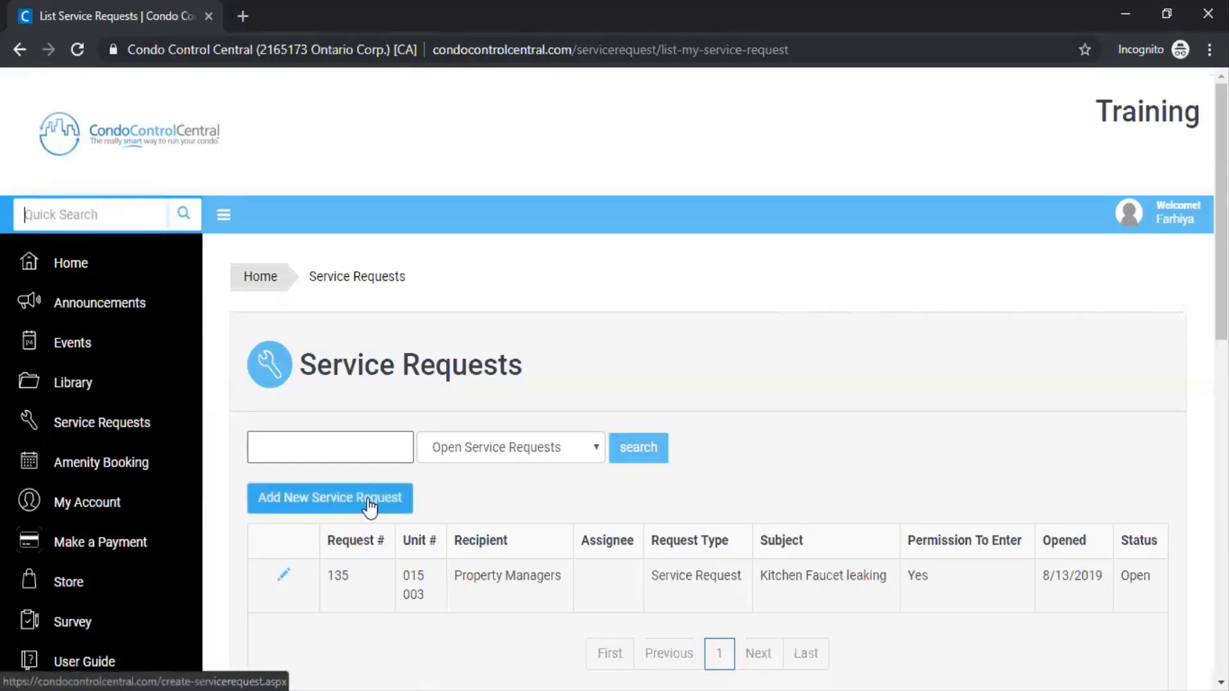
- Start a new Maintenance service request describing the kitchen faucet that needs fixing
left_click(329, 498)
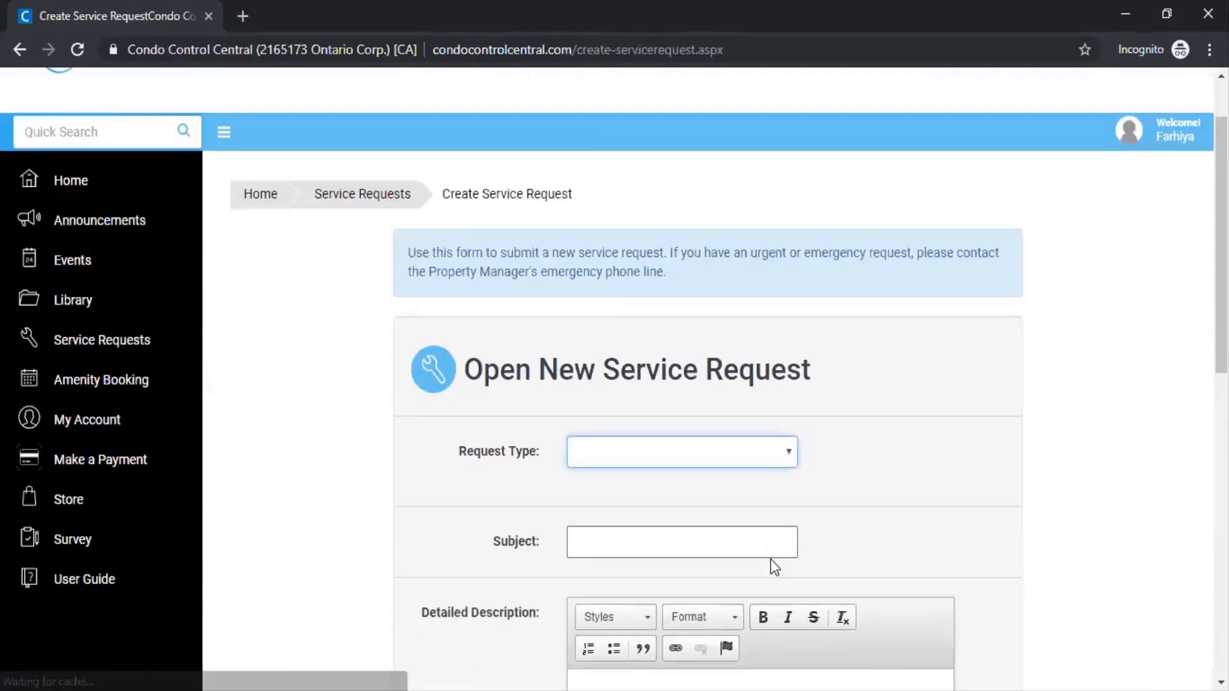
scroll("down", 3)
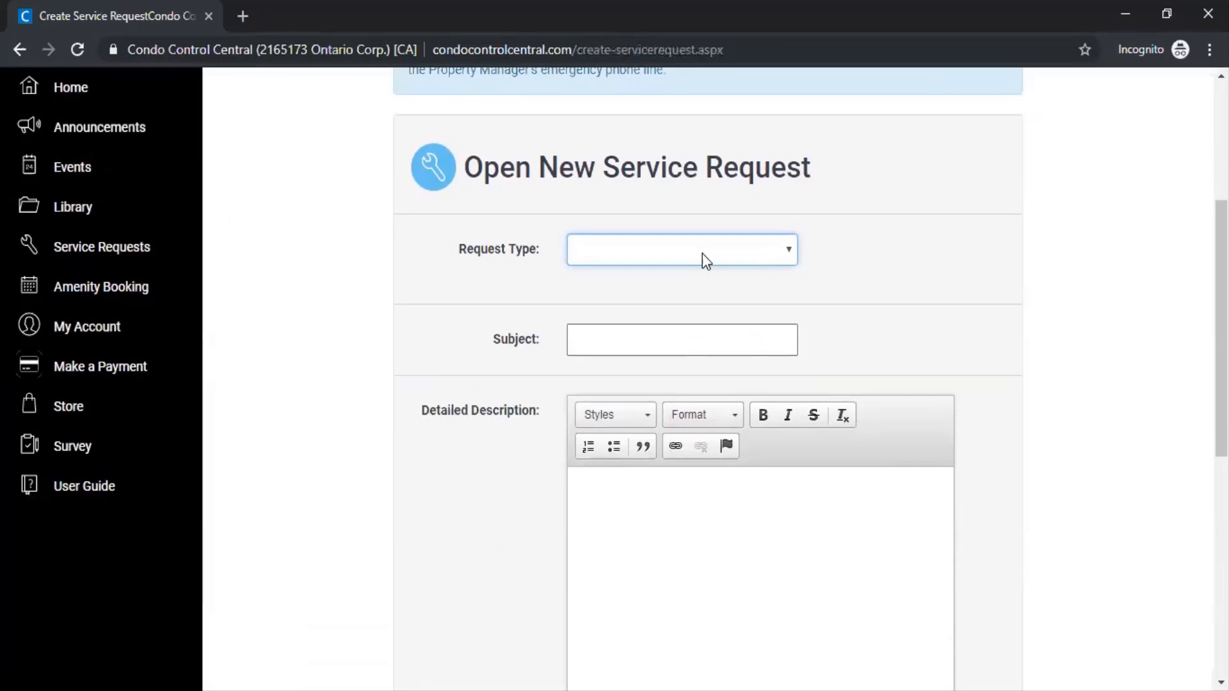
left_click(680, 249)
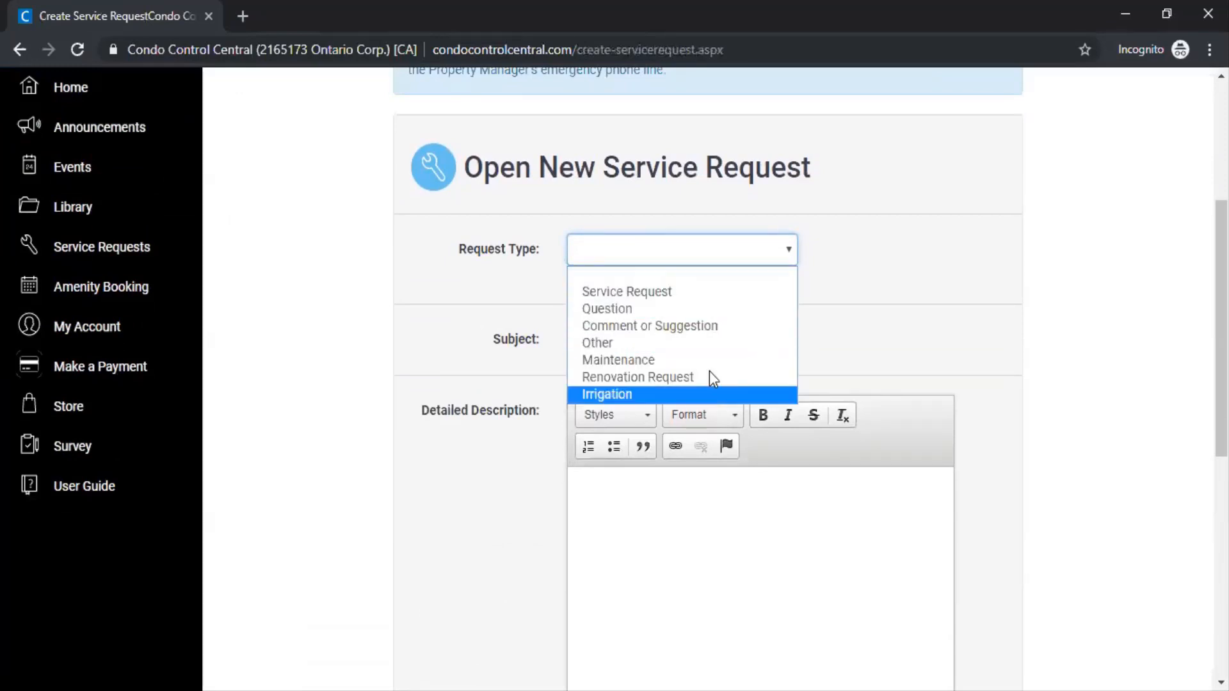
left_click(617, 359)
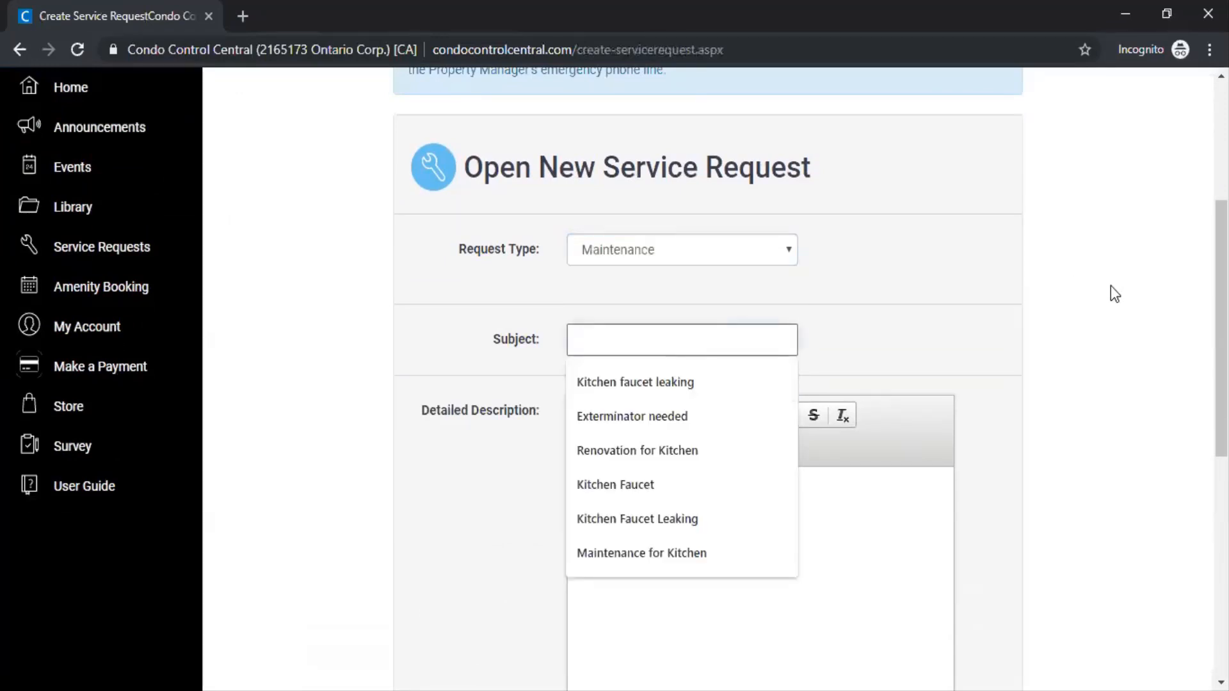
type("K")
left_click(759, 543)
type("Please send someone to fix my kitch")
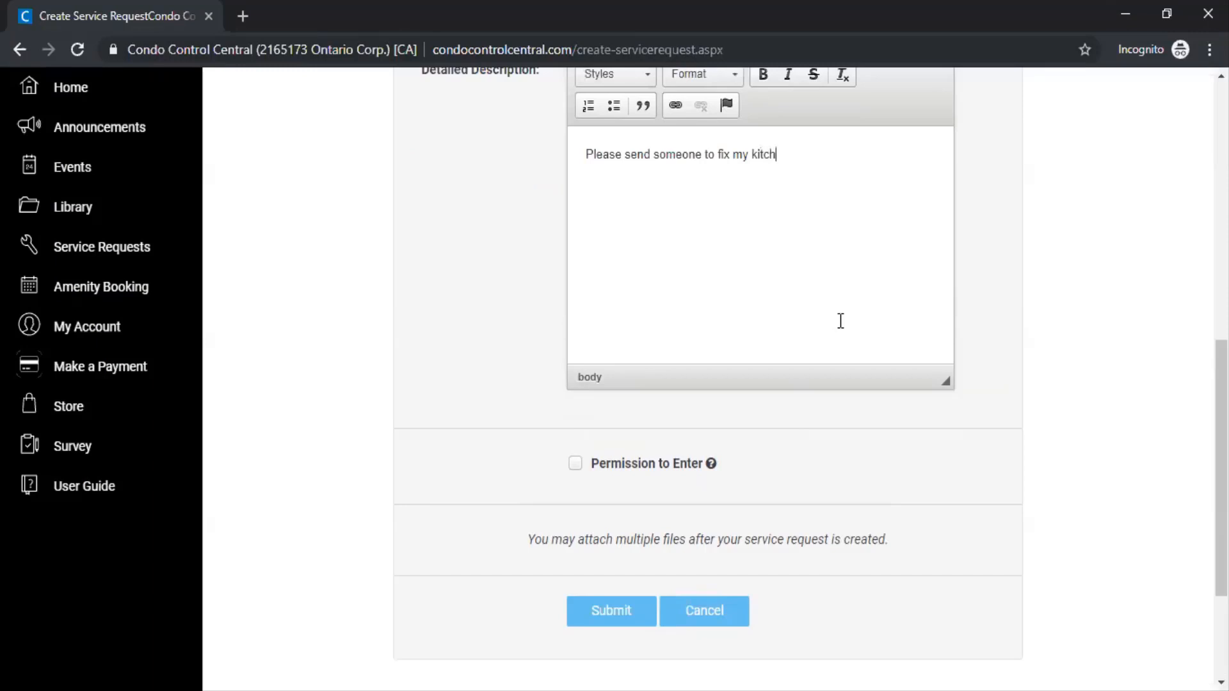
type("en faucet")
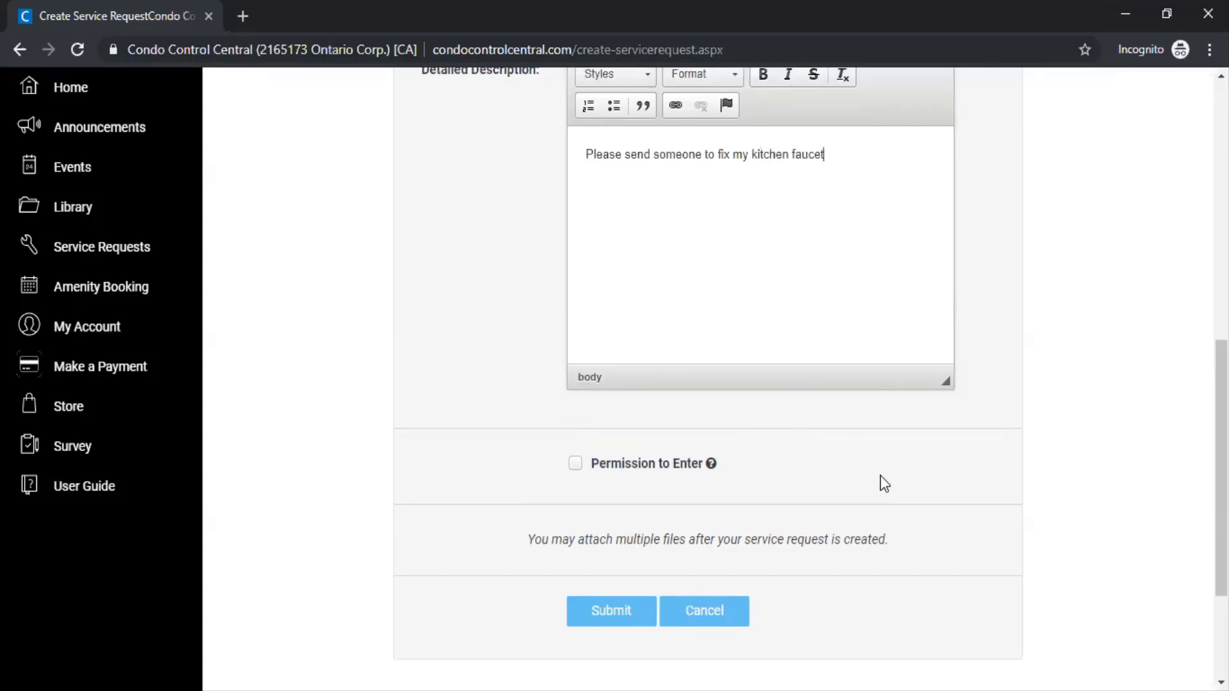
mouse_move(611, 601)
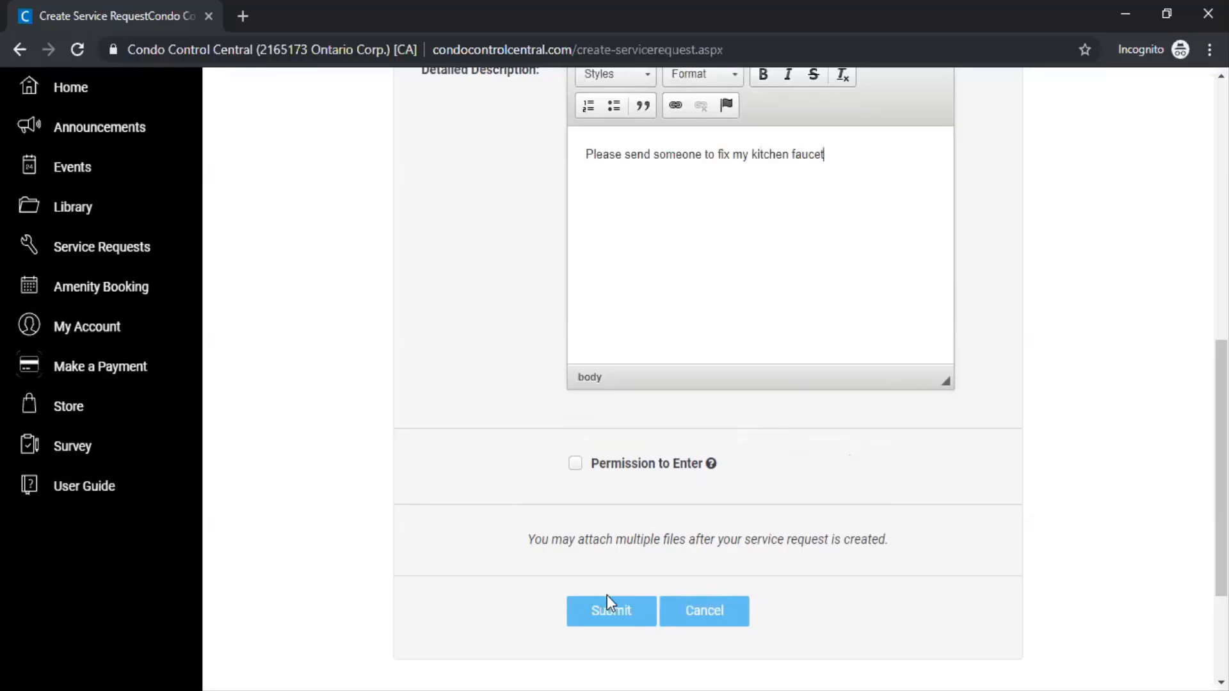
mouse_move(576, 473)
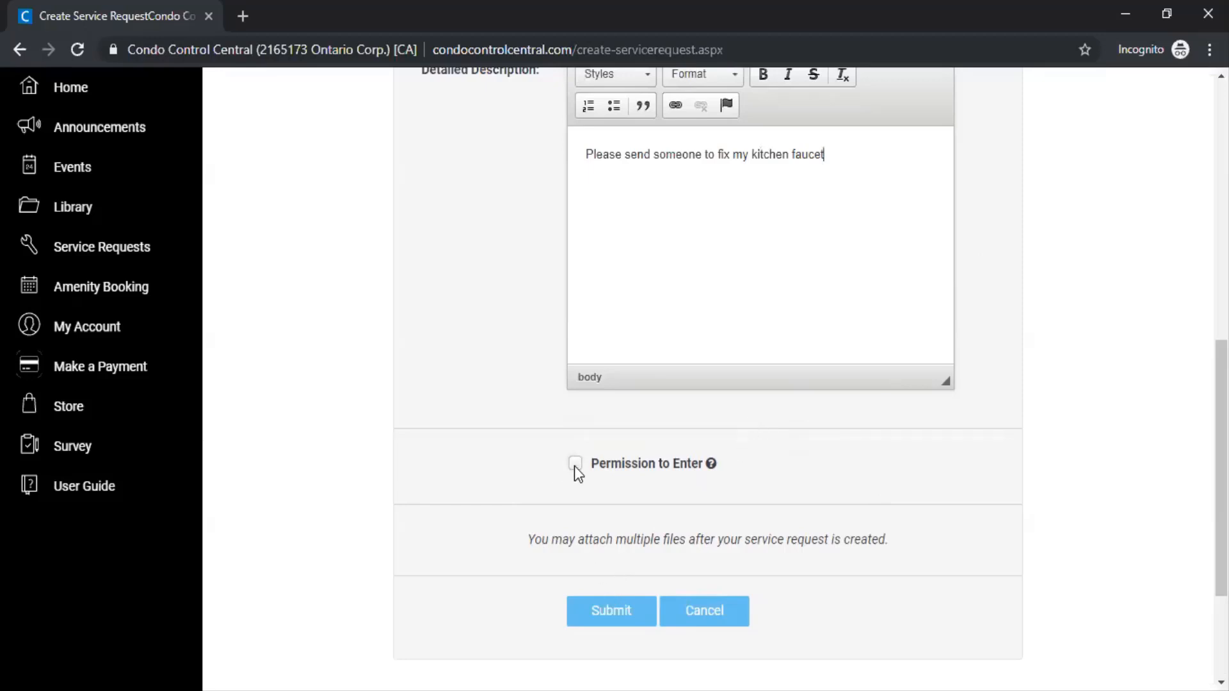
- Grant permission to enter and submit, listing 'Kitchen Faucet Leaking' as open request 136
left_click(575, 463)
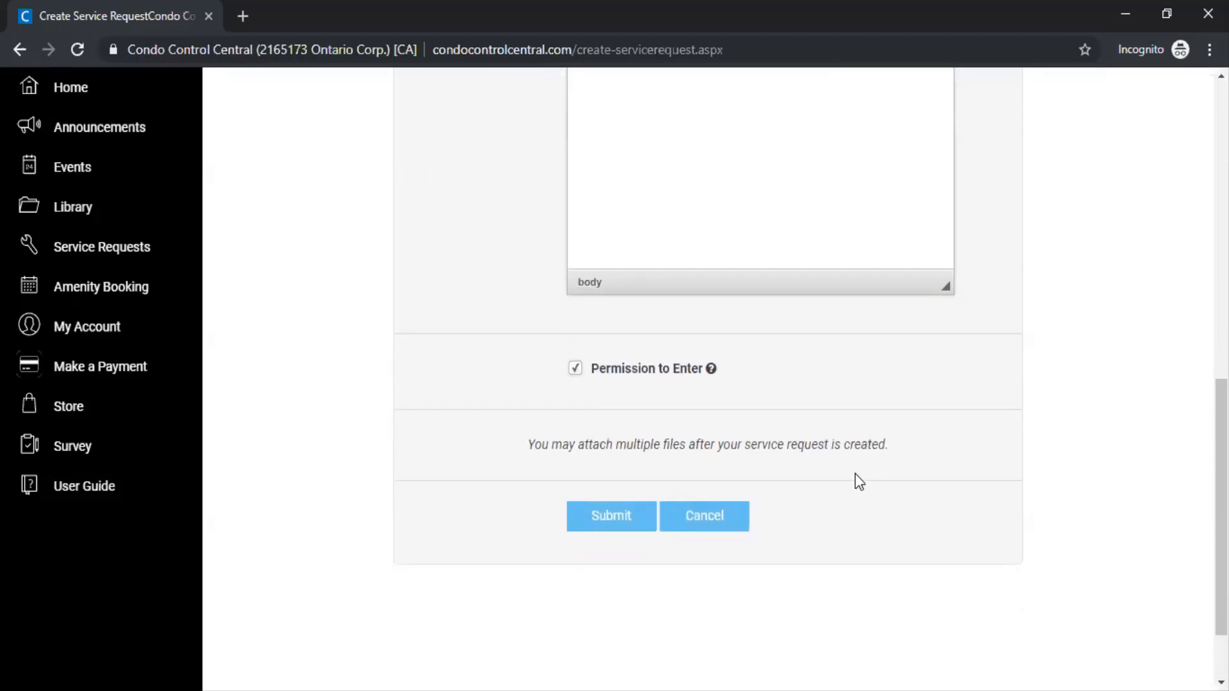
mouse_move(841, 469)
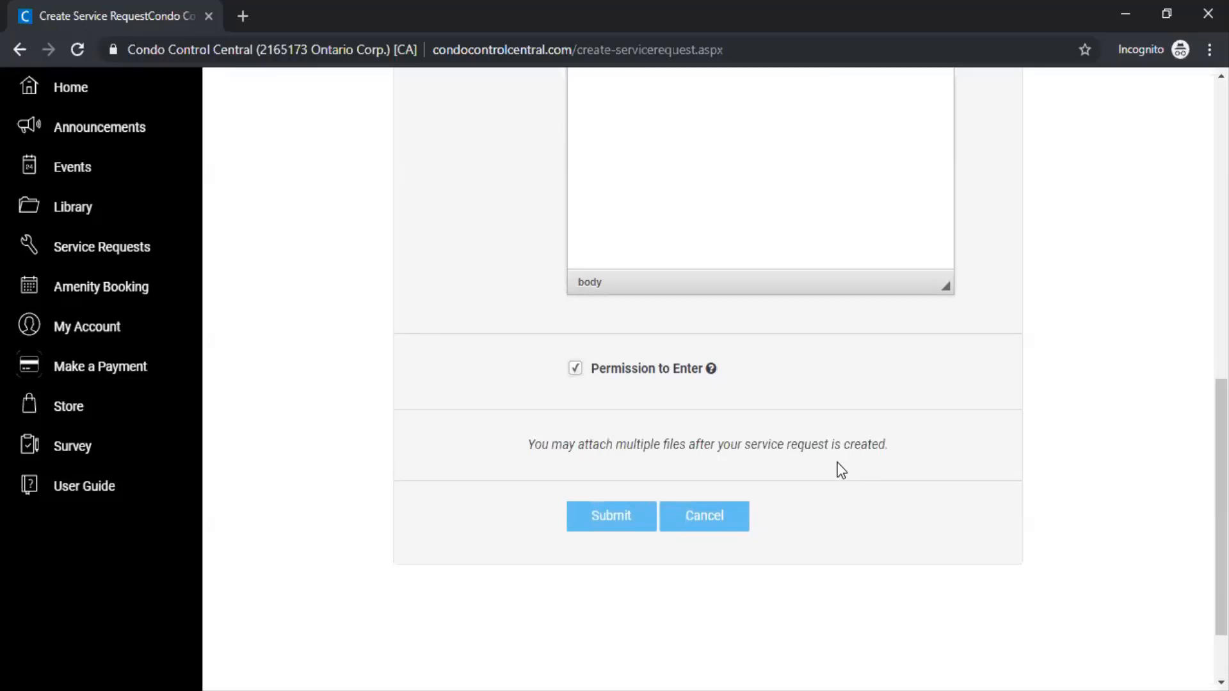
mouse_move(611, 516)
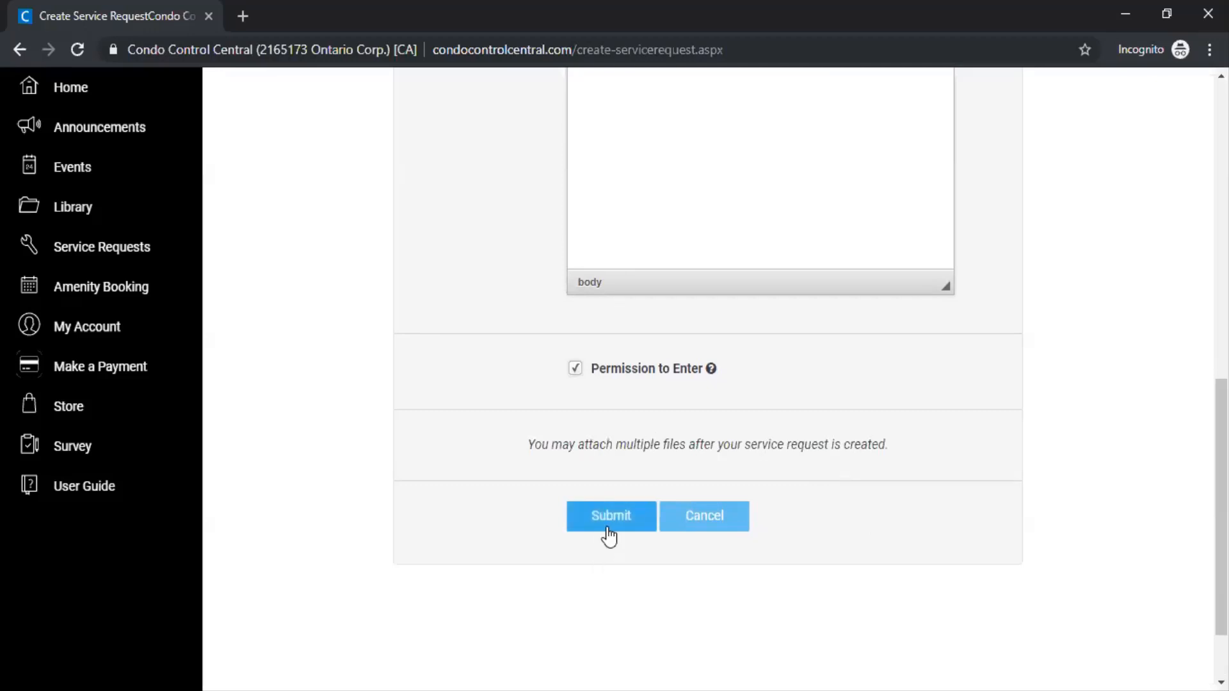
left_click(610, 516)
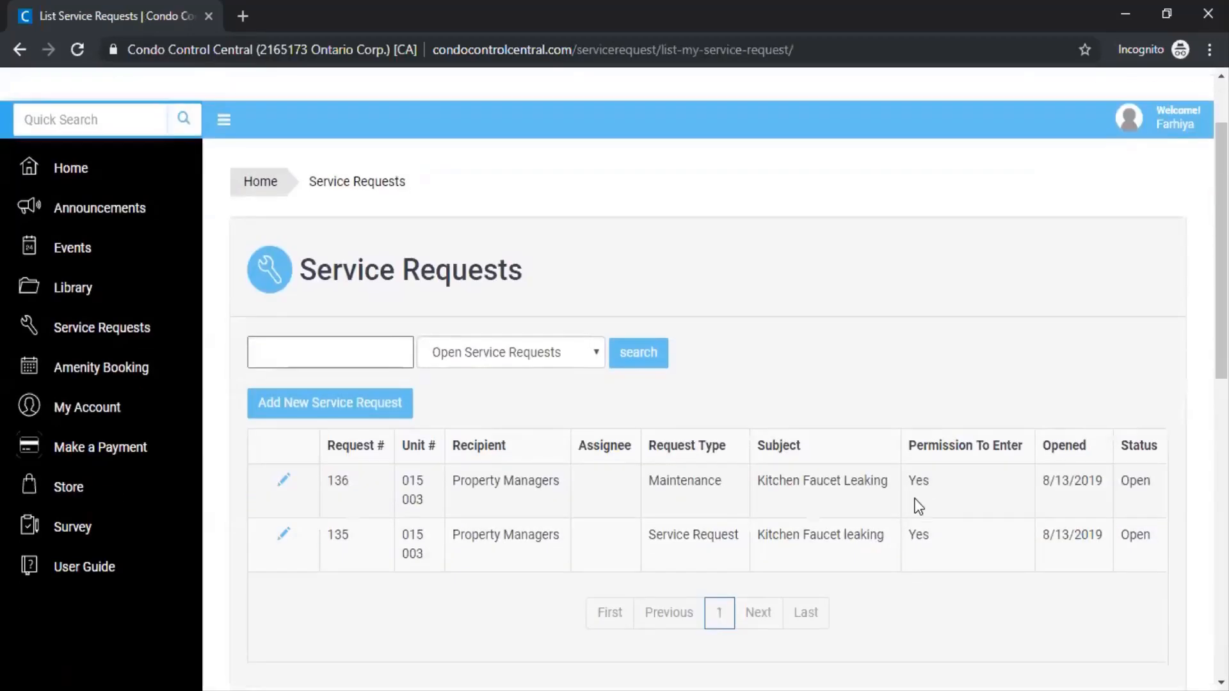
mouse_move(347, 466)
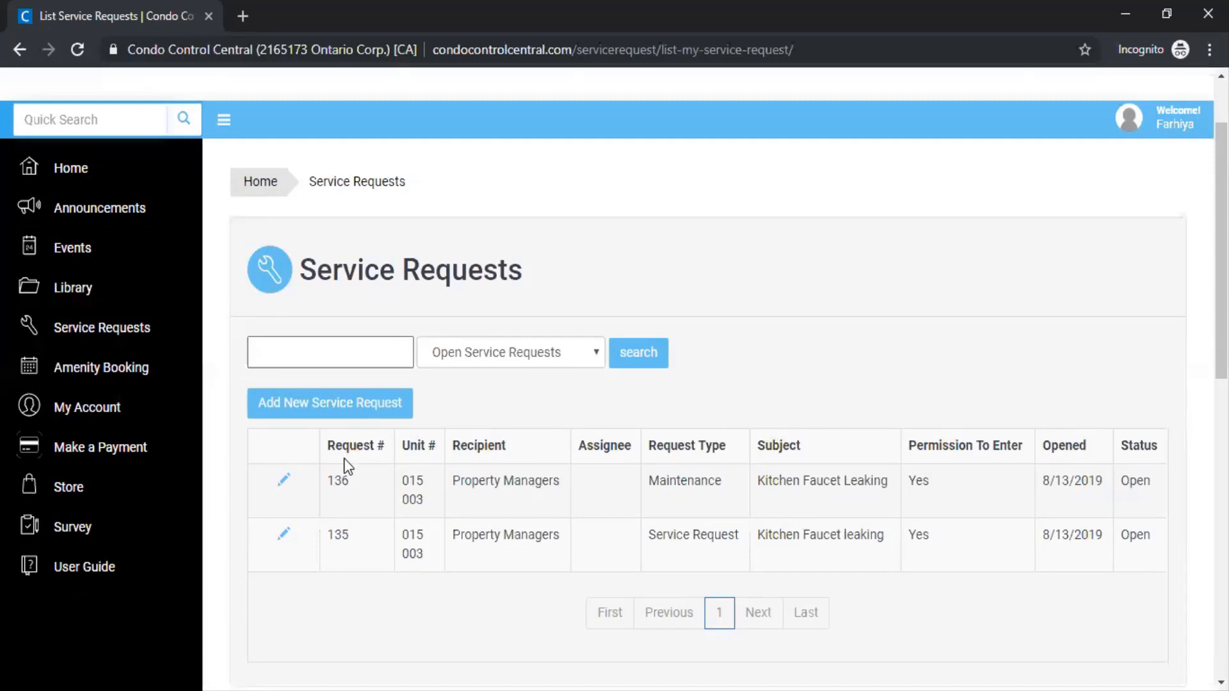
double_click(337, 480)
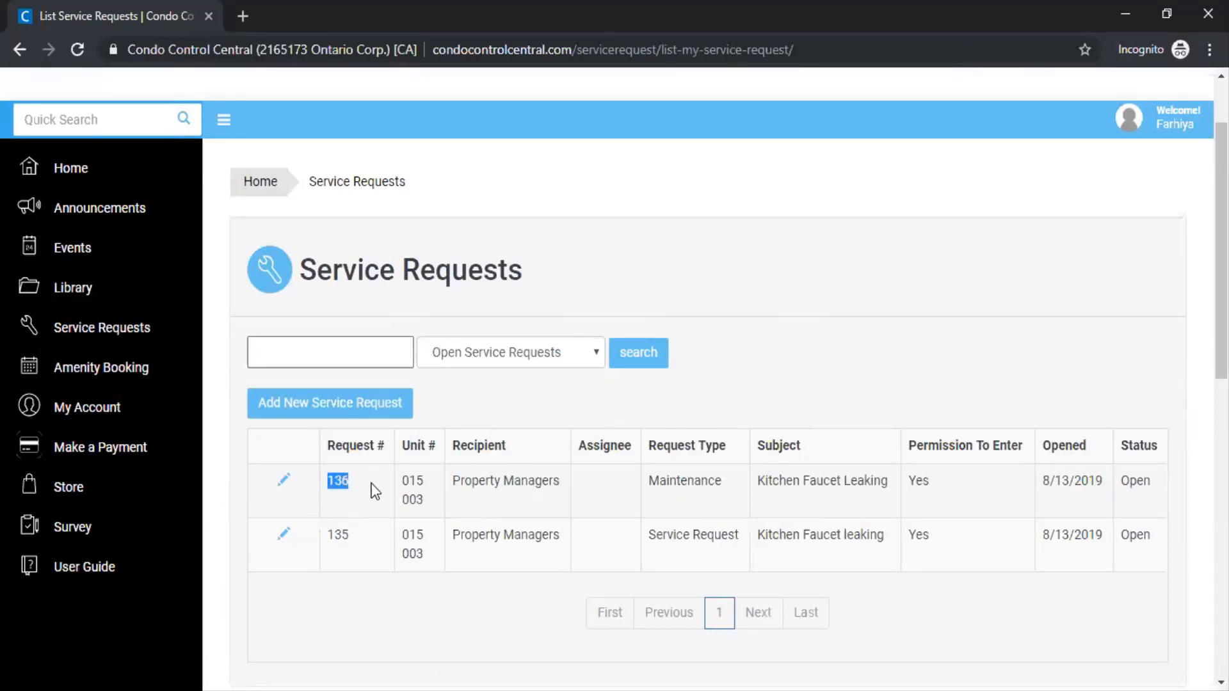
mouse_move(379, 495)
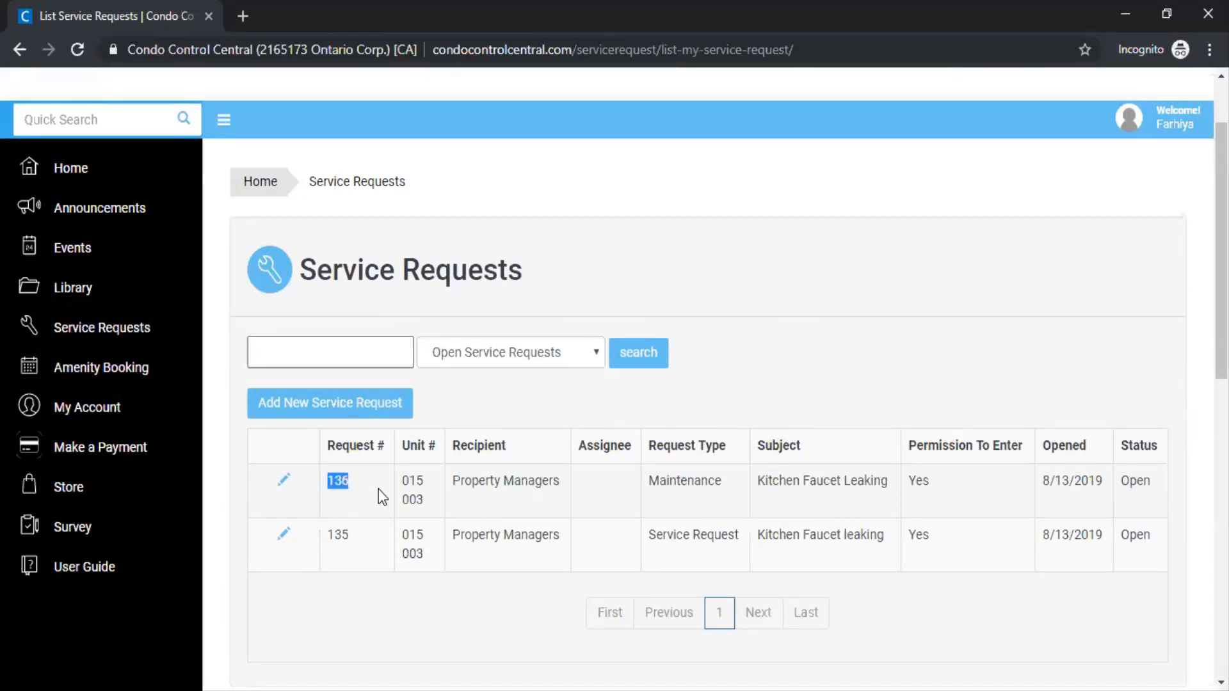